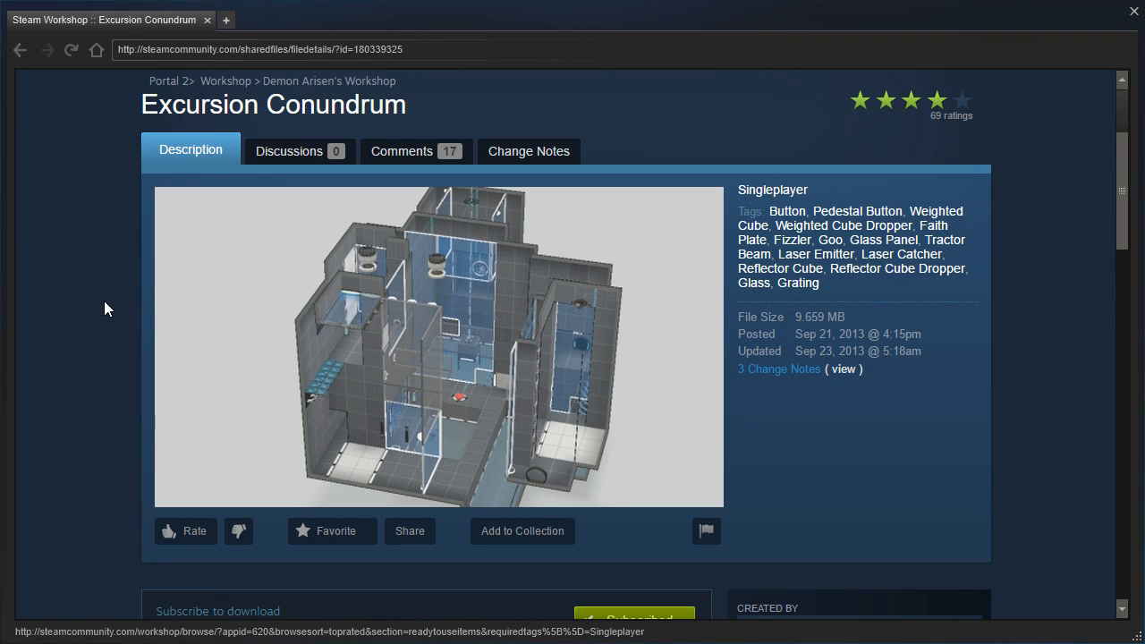
Scroll down the Excursion Conundrum Workshop page to review its details
{"action": "scroll", "scroll_direction": "down", "scroll_amount": 3}
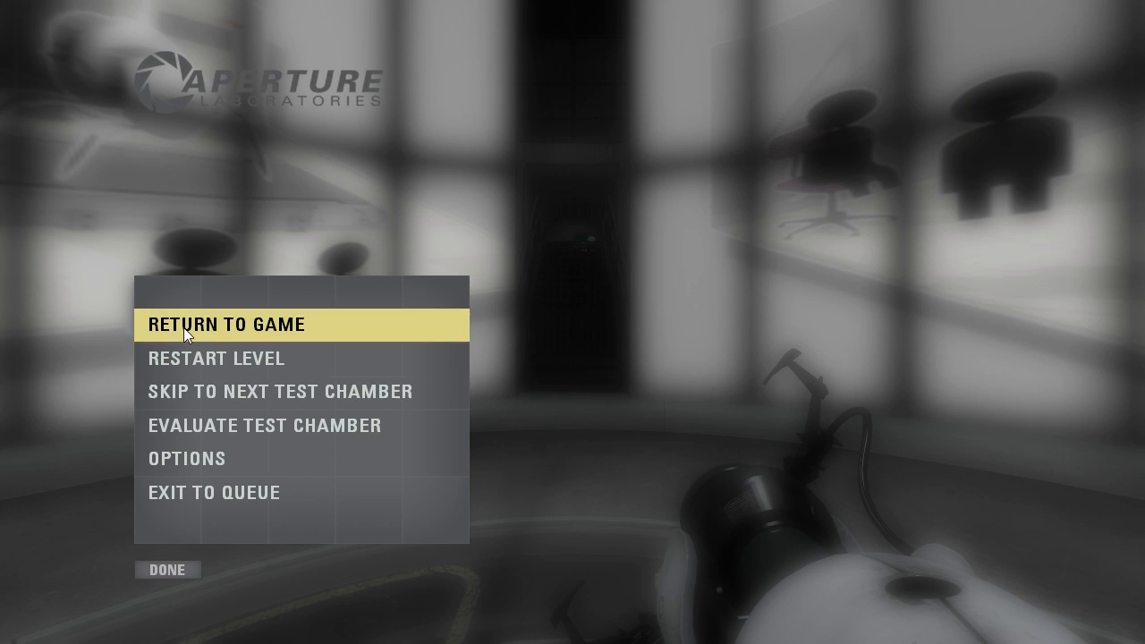
Resume play, walk around the chamber and read the map's Workshop description
{"action": "left_click", "coordinate": [231, 324]}
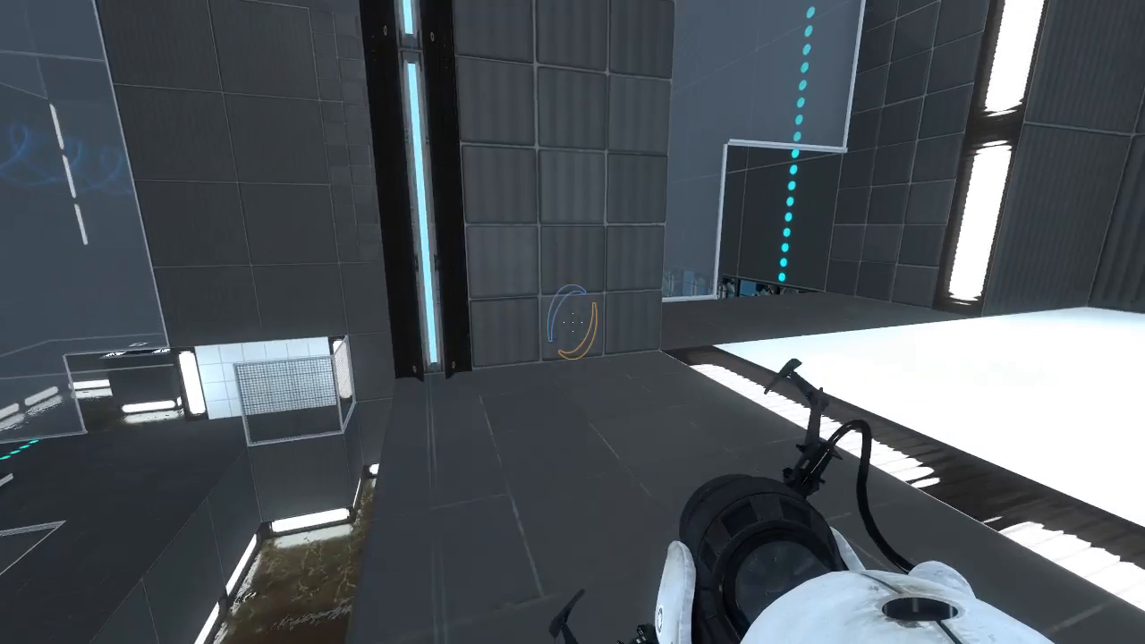
{"action": "mouse_move", "coordinate": [573, 322]}
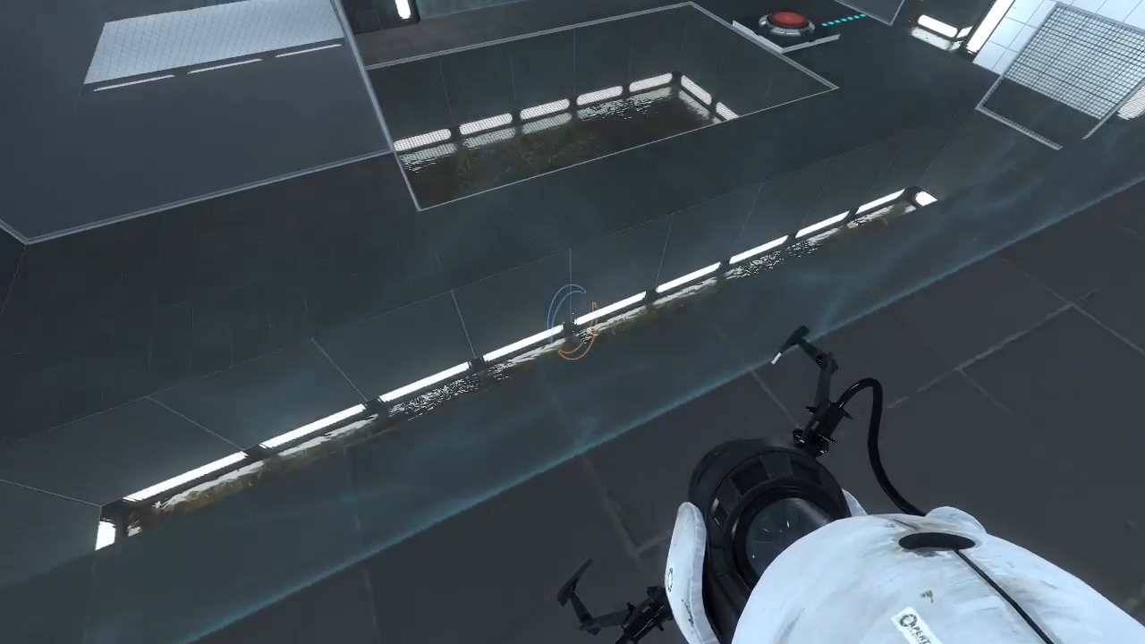
{"action": "mouse_move", "coordinate": [573, 322]}
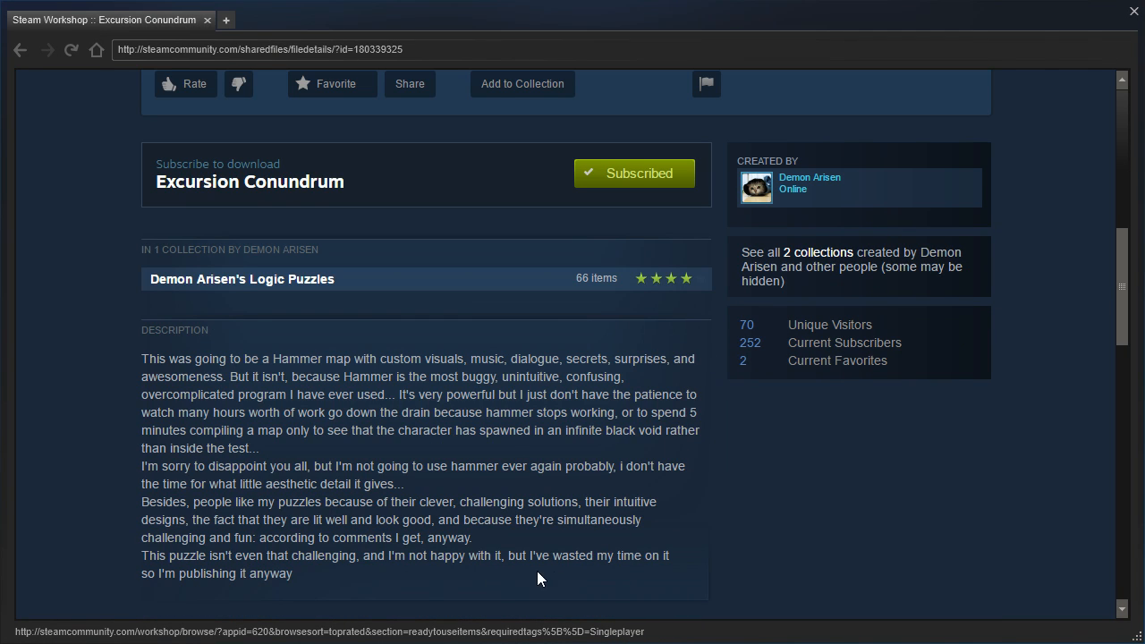
{"action": "left_click_drag", "start_coordinate": [142, 555], "coordinate": [338, 555]}
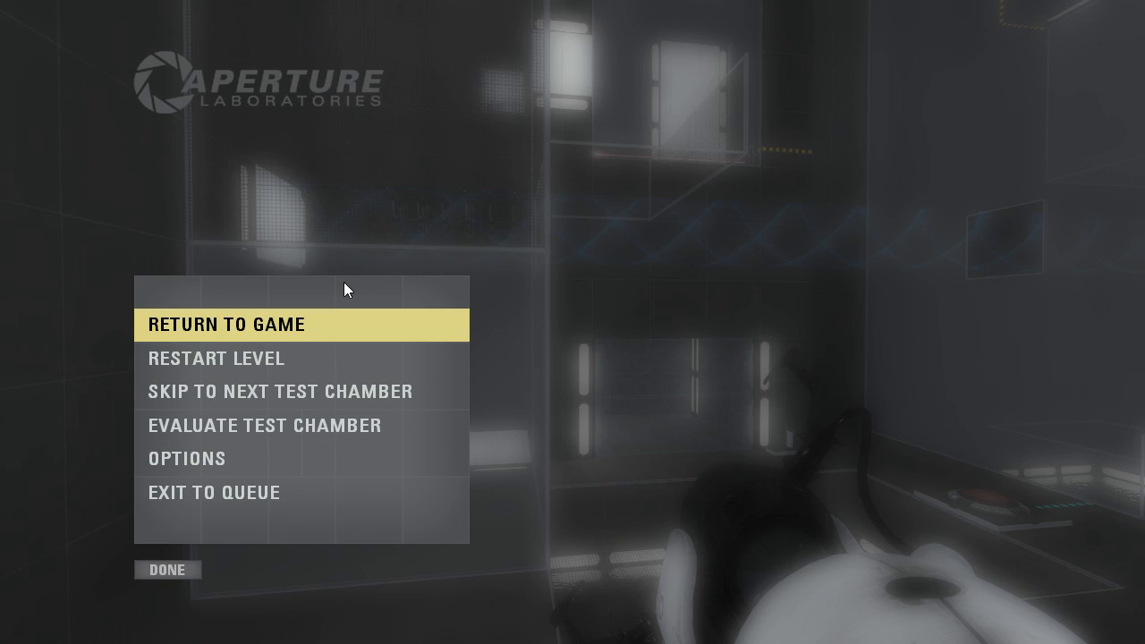
Resume play and move past the glass enclosure to the red-topped pedestal button
{"action": "left_click", "coordinate": [230, 324]}
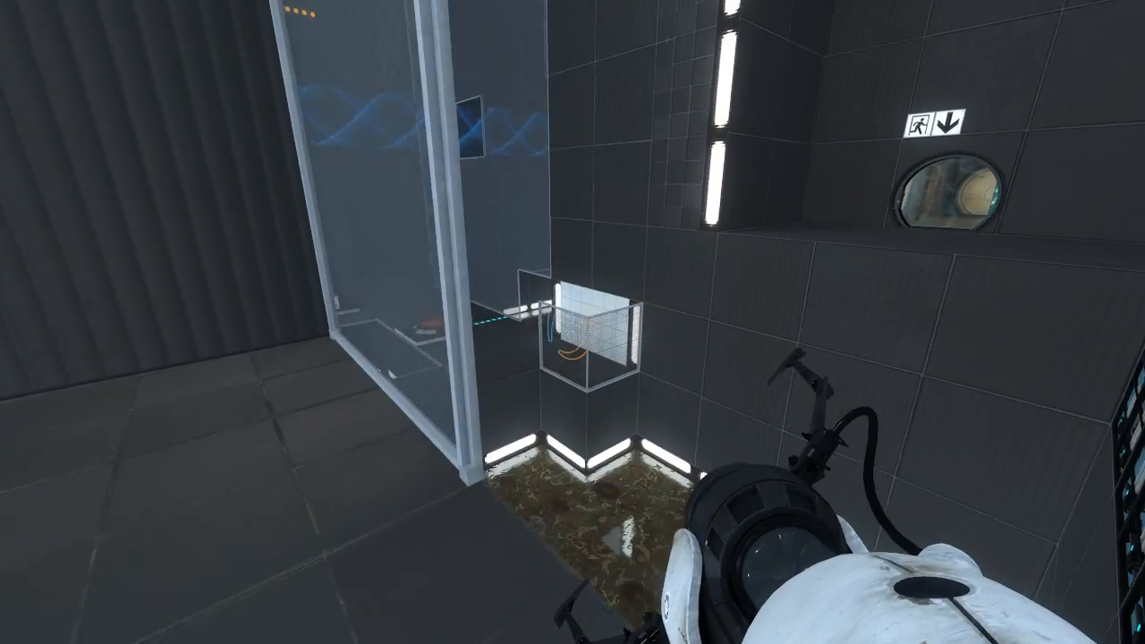
{"action": "left_click", "coordinate": [573, 322]}
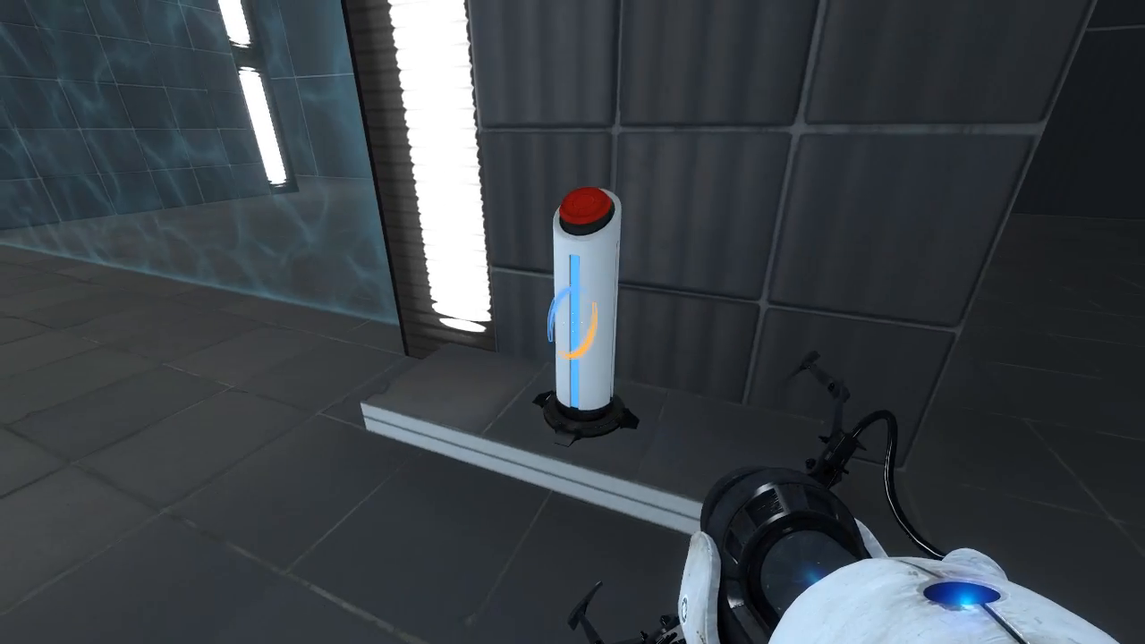
Fire a portal and move through to the white floor beside the fizzler and cube
{"action": "left_click", "coordinate": [587, 206]}
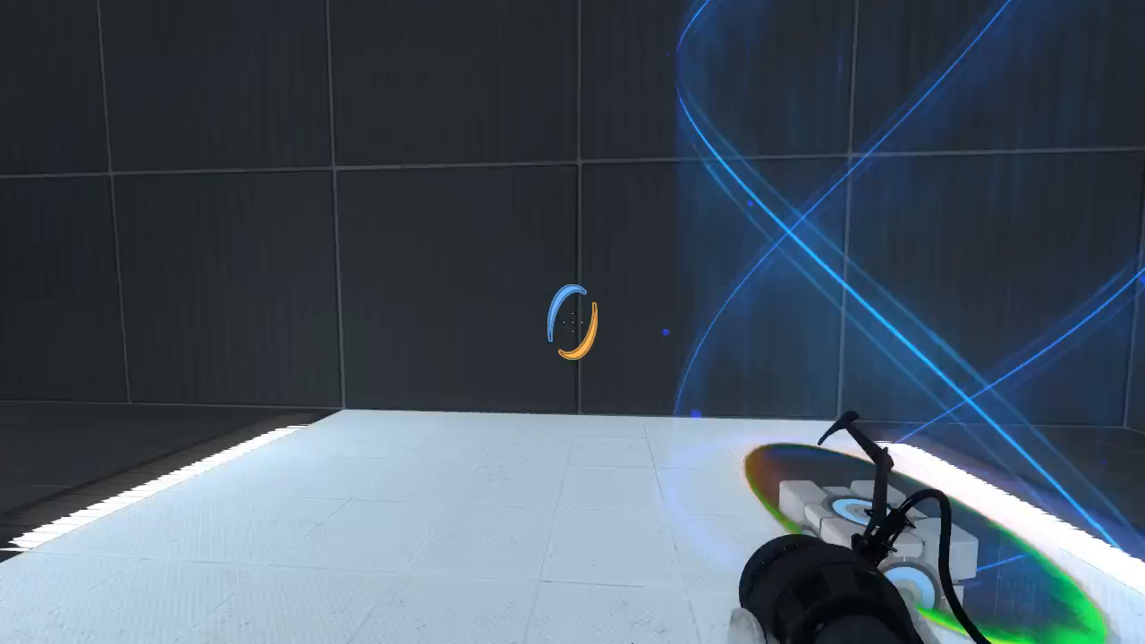
{"action": "mouse_move", "coordinate": [573, 322]}
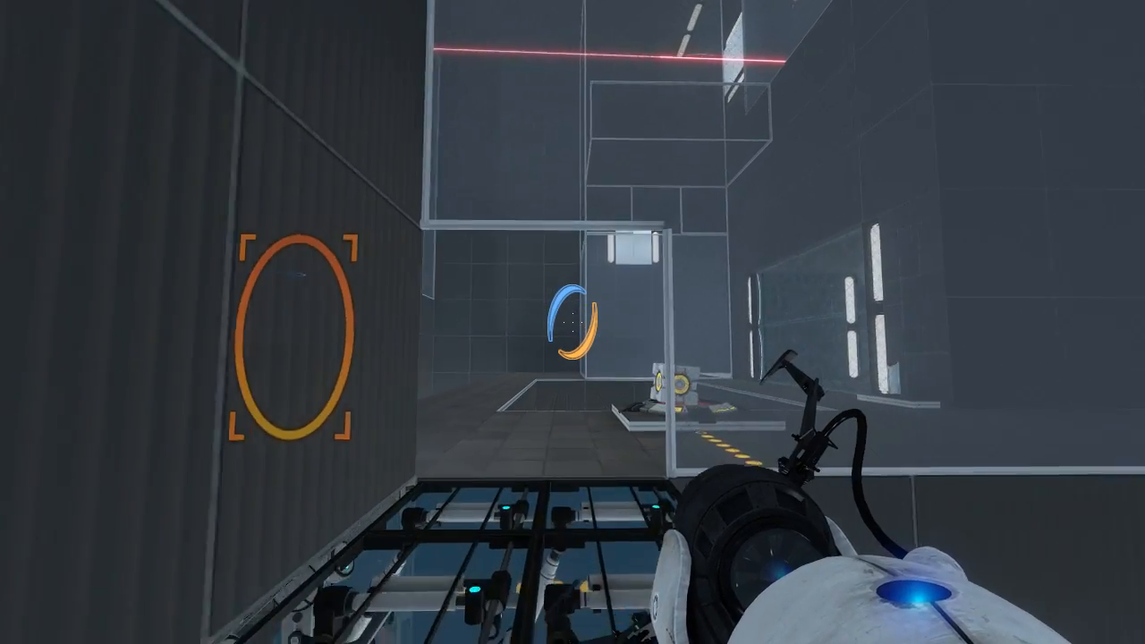
{"action": "mouse_move", "coordinate": [573, 323]}
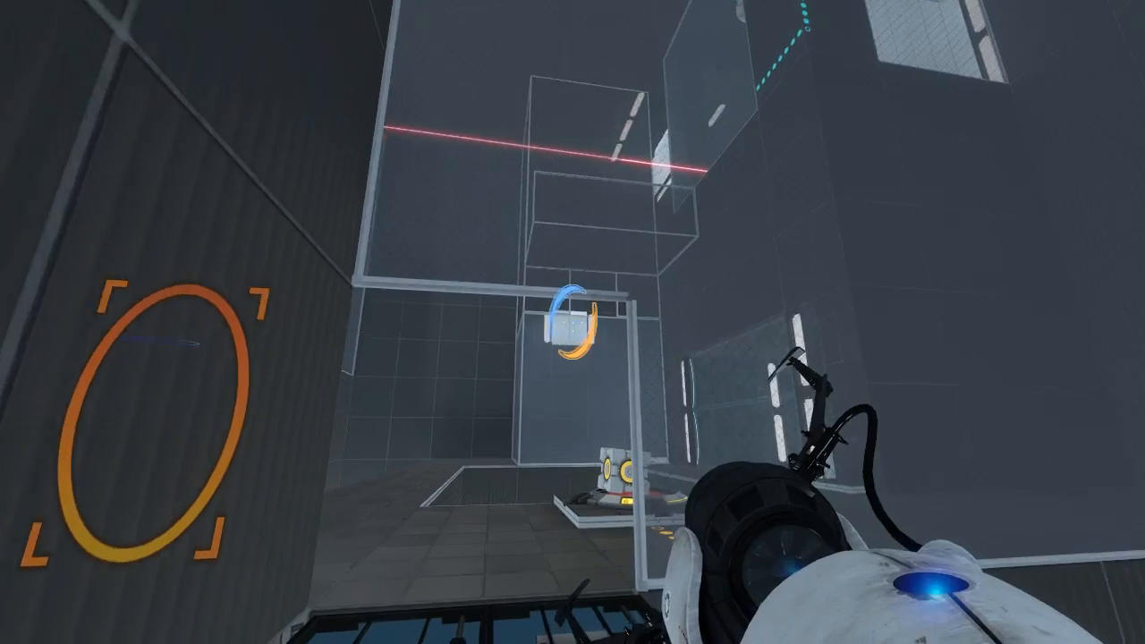
{"action": "mouse_move", "coordinate": [573, 322]}
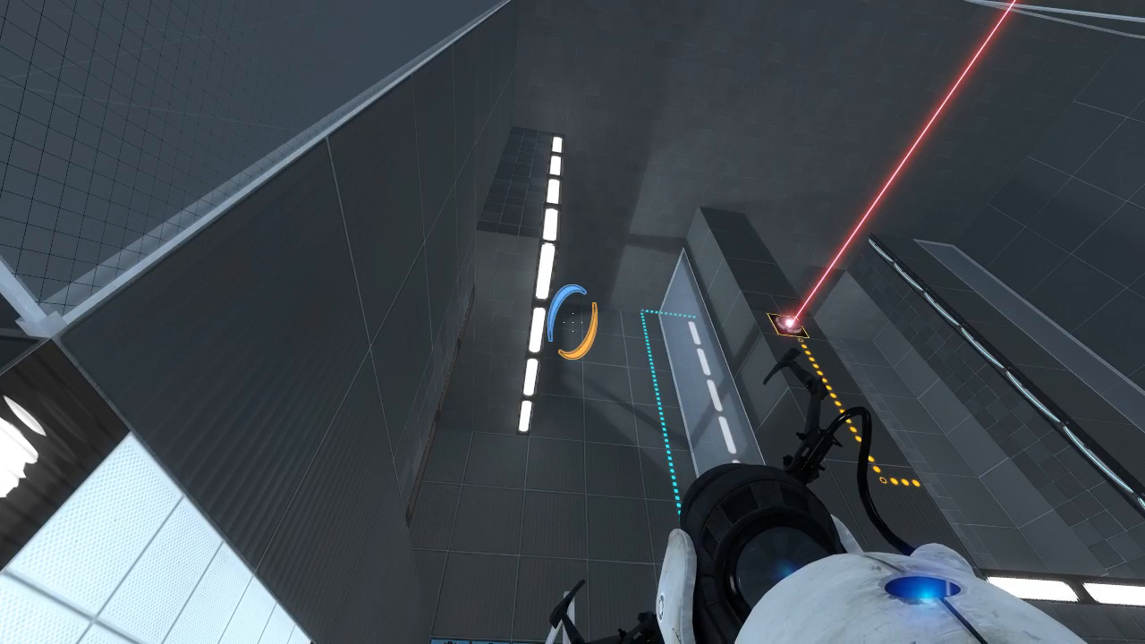
{"action": "mouse_move", "coordinate": [573, 322]}
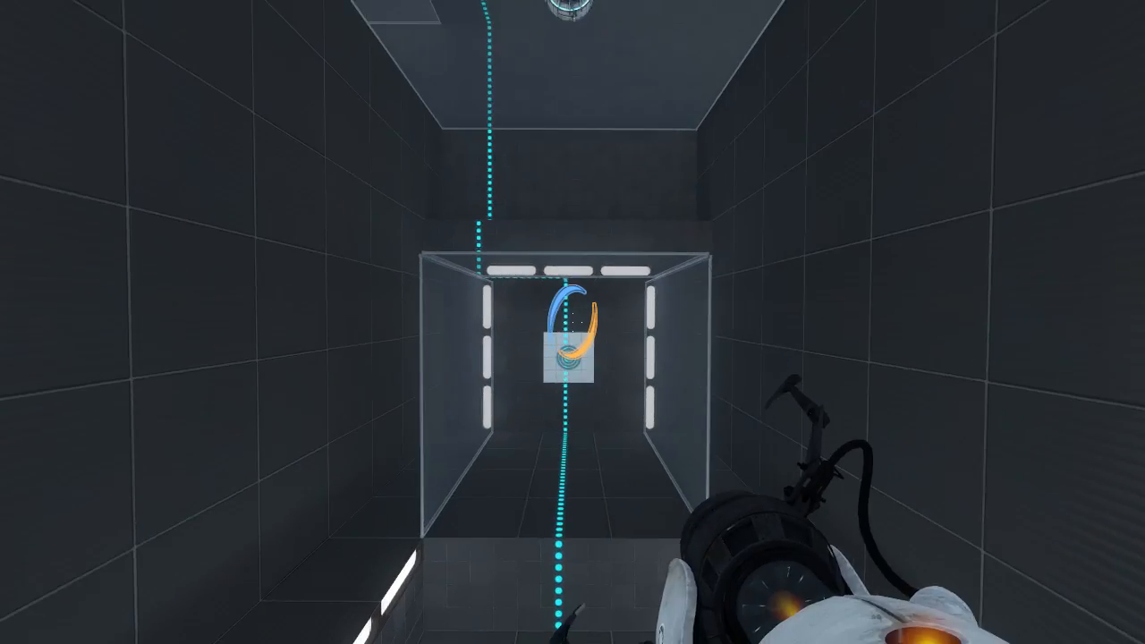
Place a portal on the white panel at the far end of the narrow corridor
{"action": "left_click", "coordinate": [573, 322]}
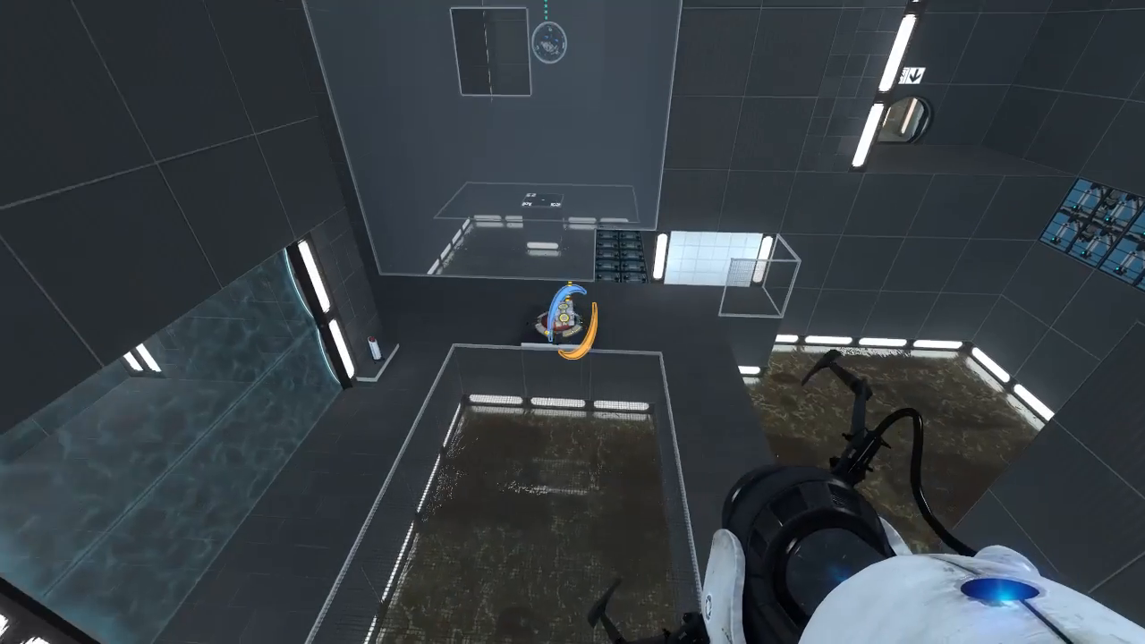
{"action": "mouse_move", "coordinate": [572, 322]}
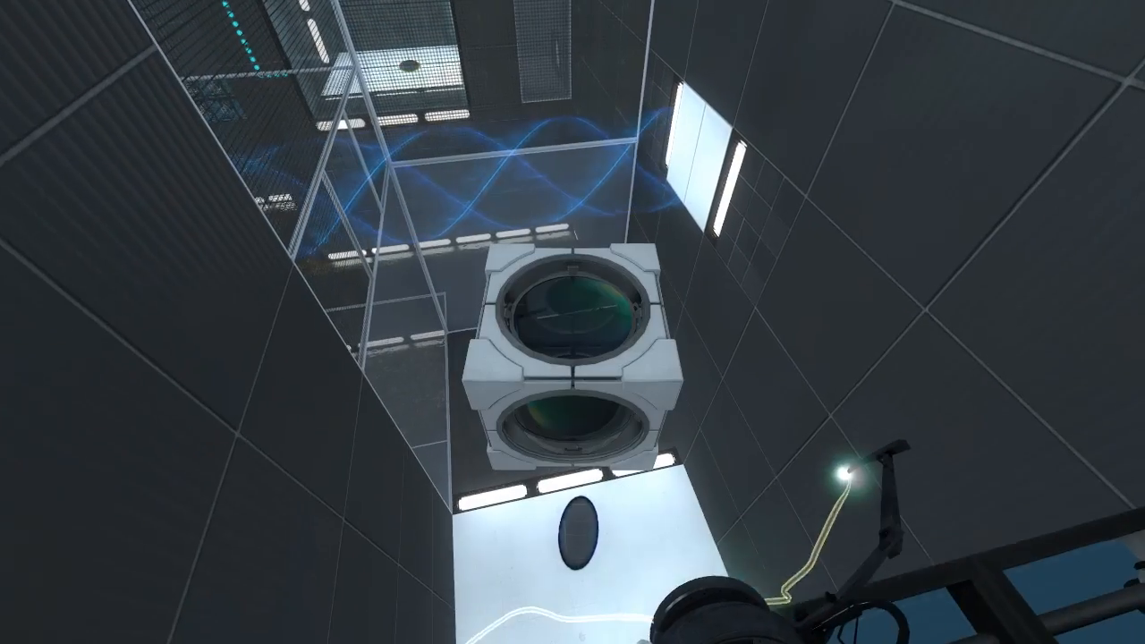
{"action": "mouse_move", "coordinate": [572, 322]}
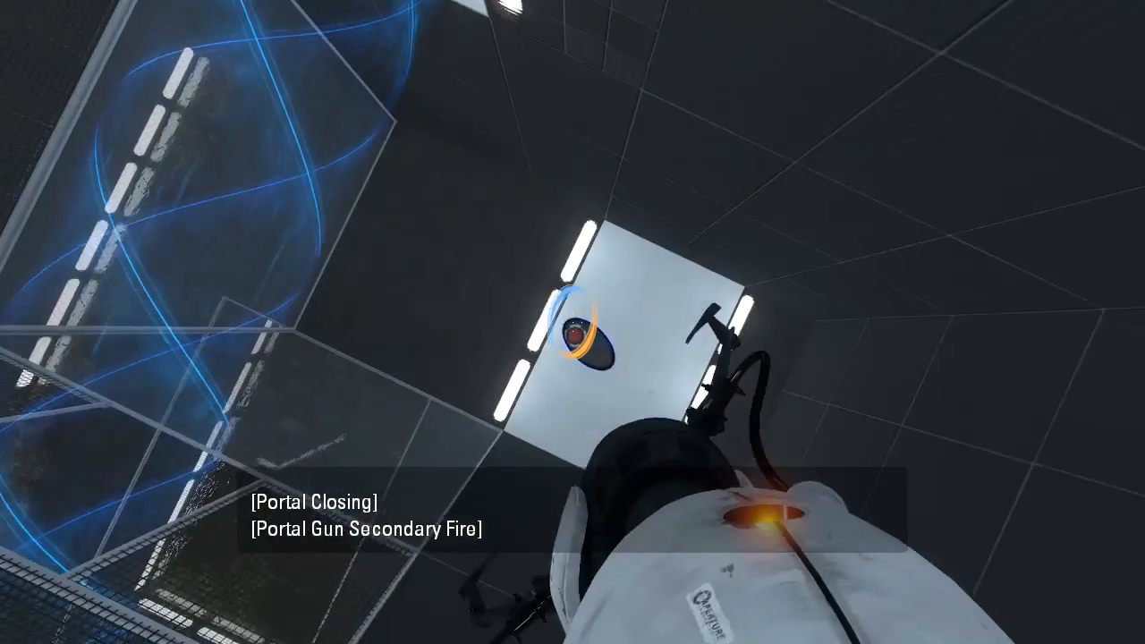
Fire both portals at the white ceiling panel to send the cube up the excursion funnel
{"action": "left_click", "coordinate": [573, 322]}
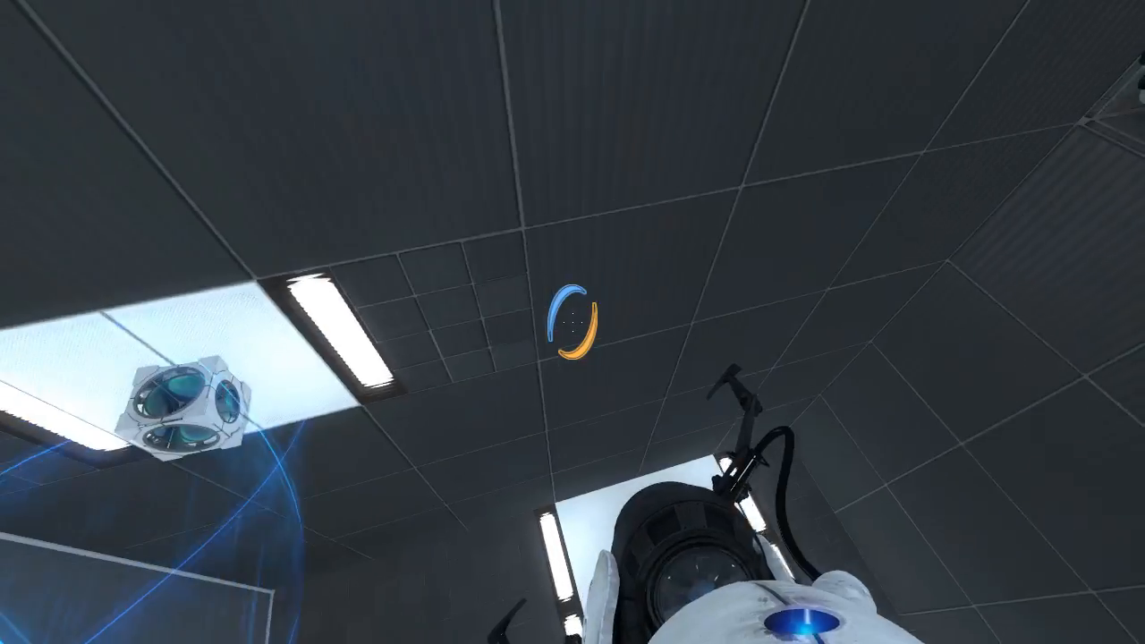
{"action": "left_click", "coordinate": [573, 322]}
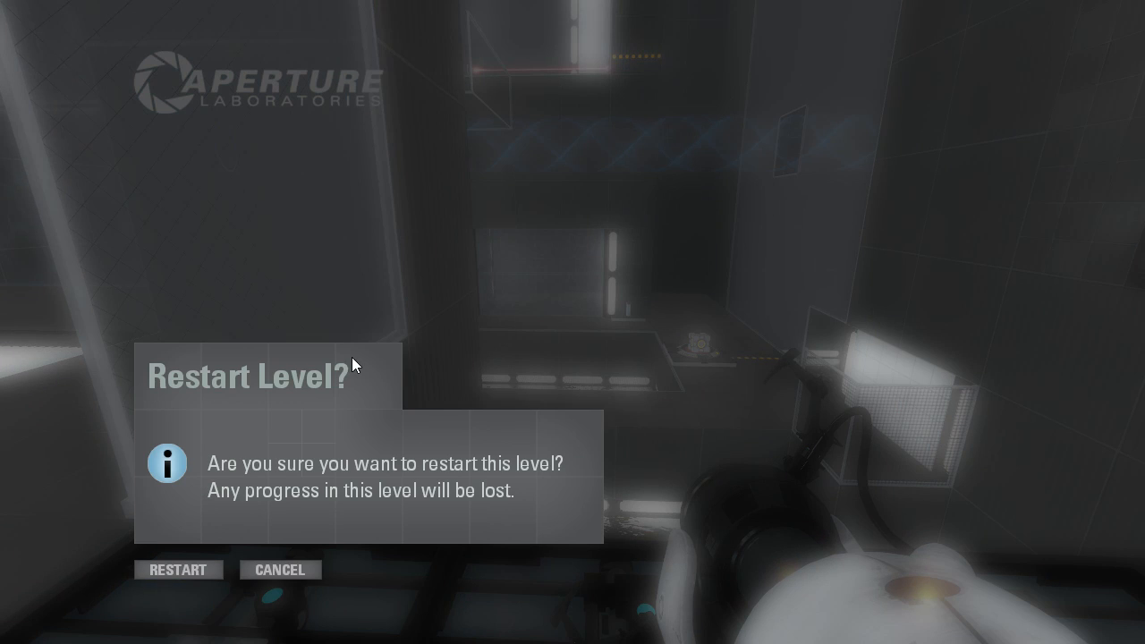
Confirm RESTART in the dialog to restart the level and discard progress
{"action": "left_click", "coordinate": [179, 569]}
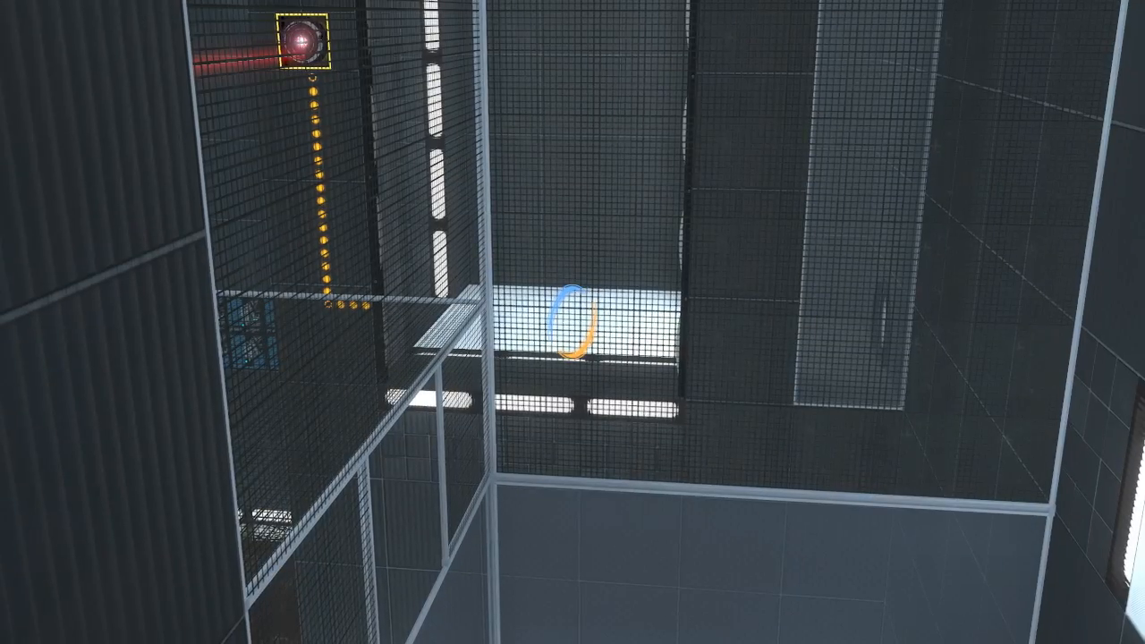
Place both portals on the lit white panel above the mesh-walled shaft
{"action": "left_click", "coordinate": [573, 322]}
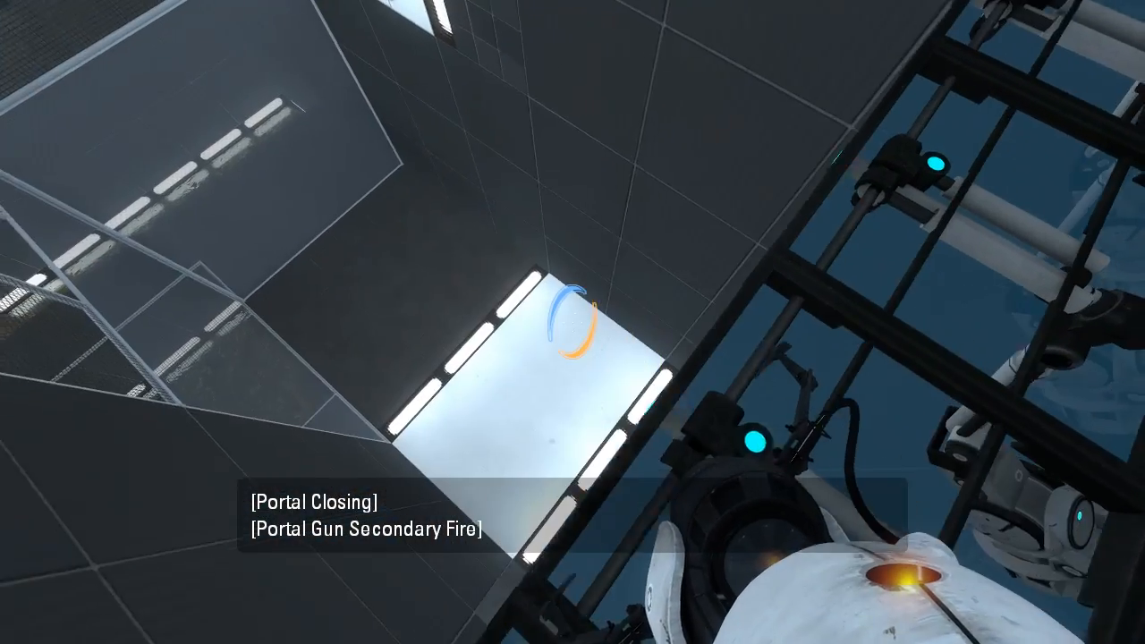
{"action": "left_click", "coordinate": [572, 322]}
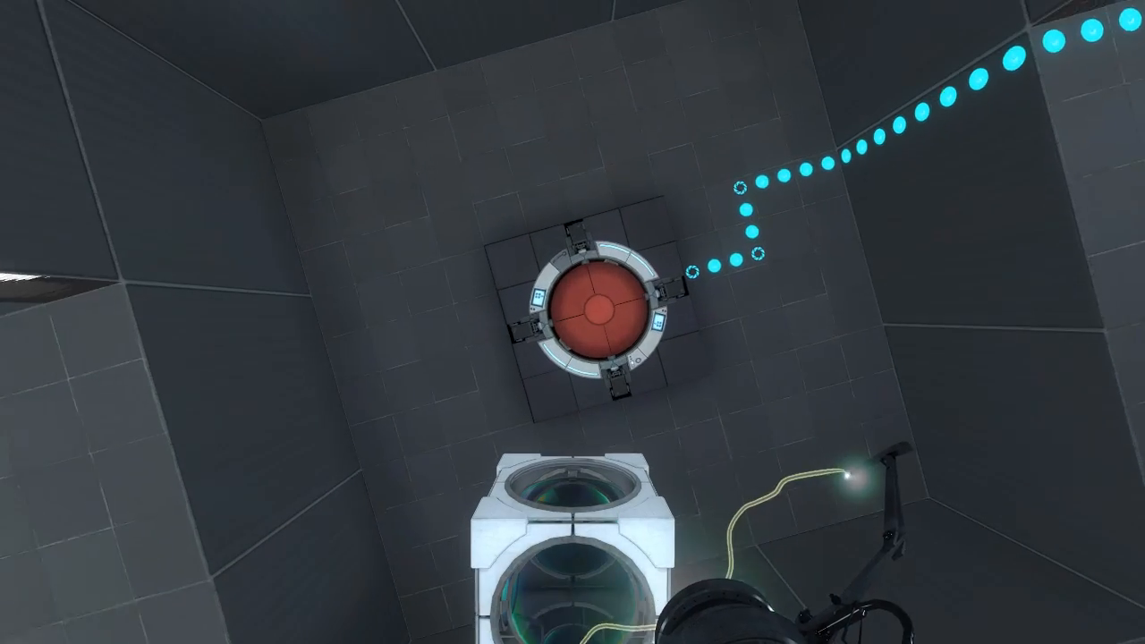
Fire a portal so the funnel carries the cube up toward the red ceiling button
{"action": "left_click", "coordinate": [573, 322]}
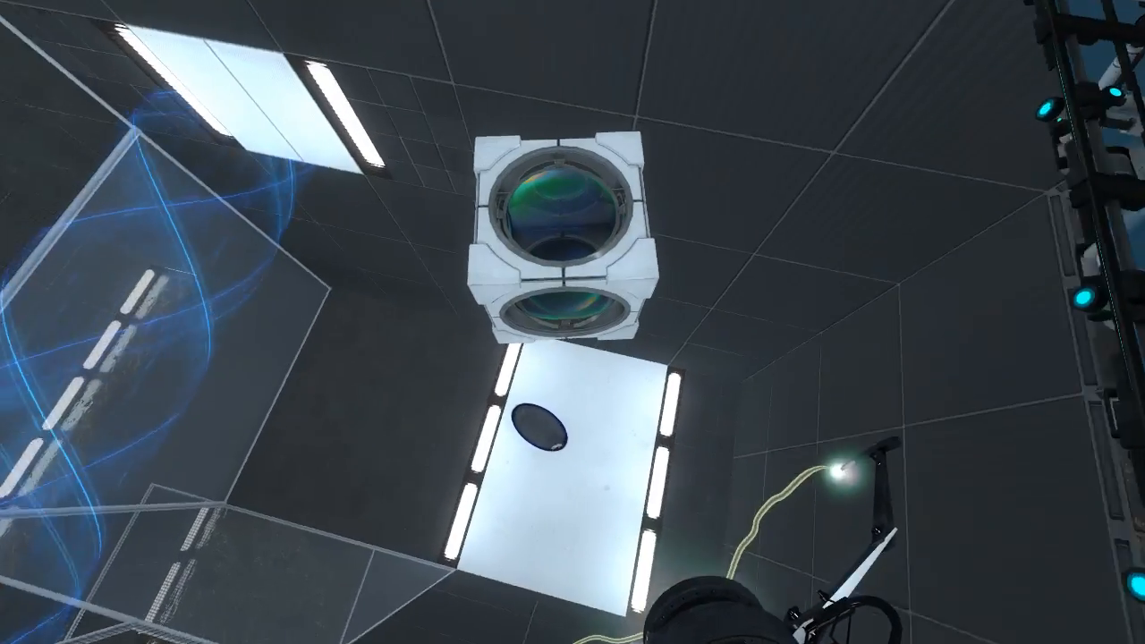
{"action": "mouse_move", "coordinate": [573, 322]}
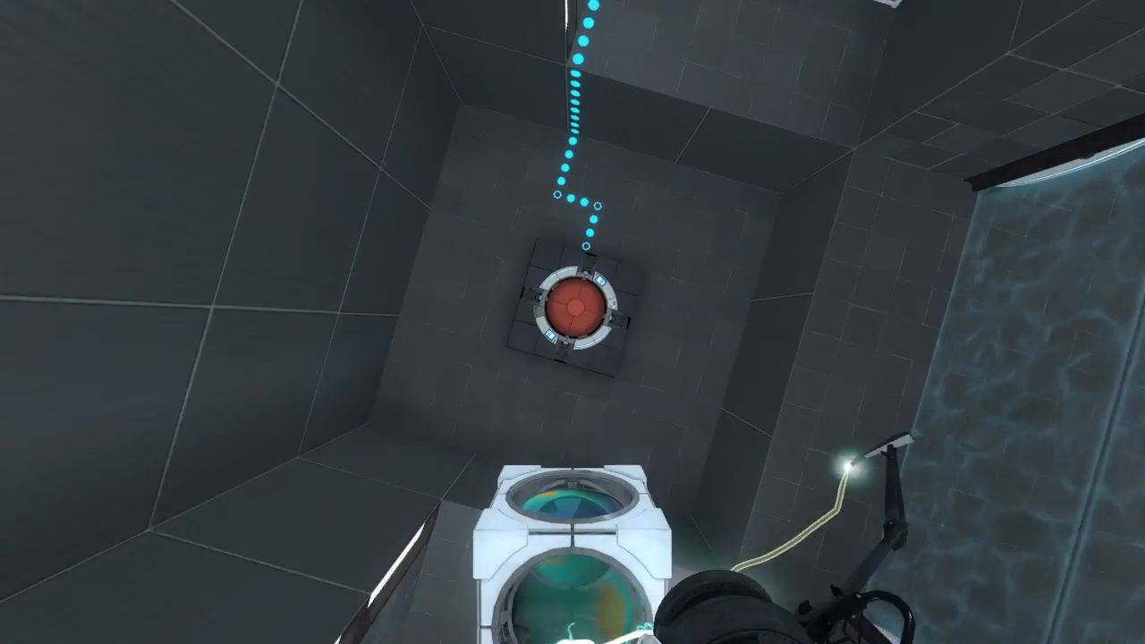